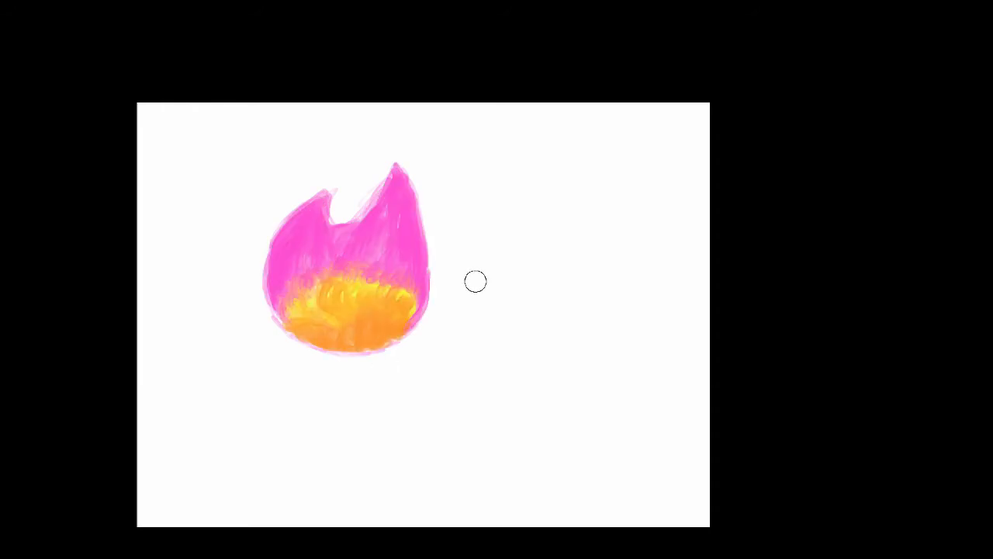
mouse_move(545, 307)
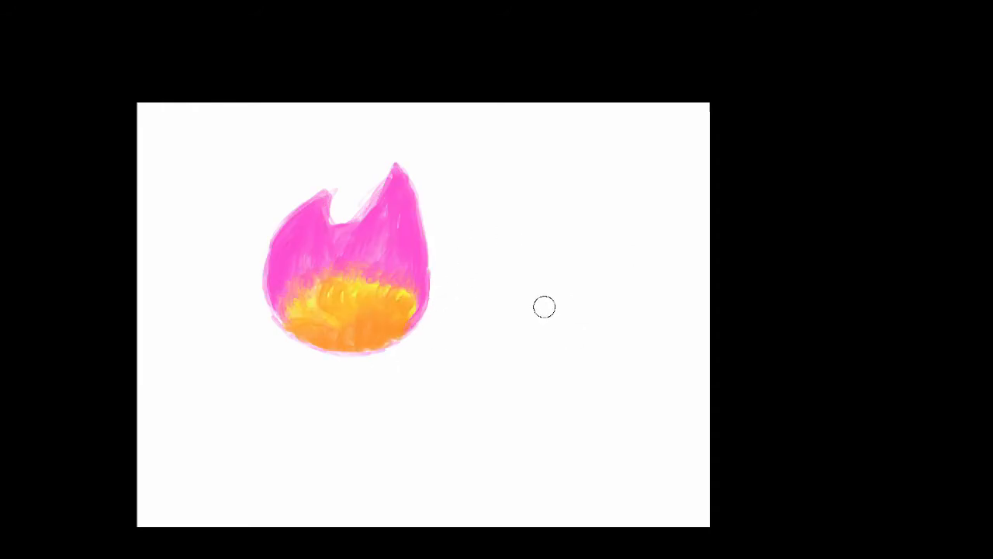